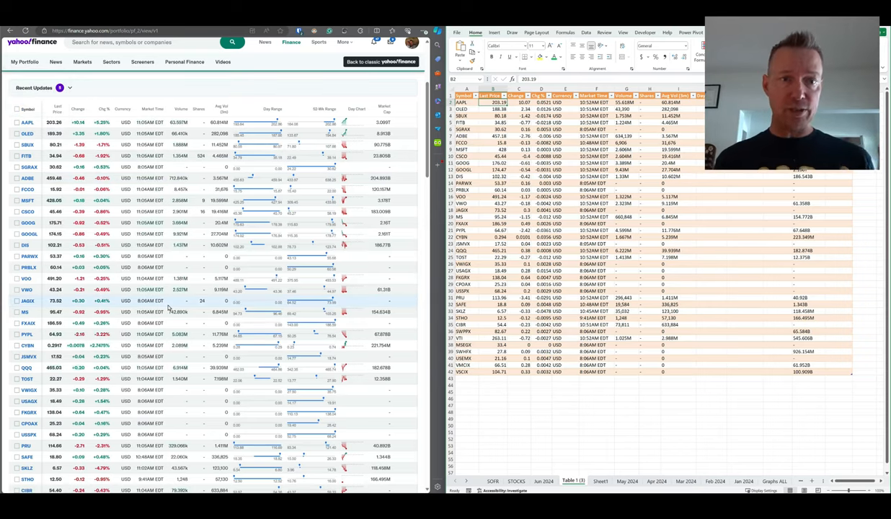
Scroll up on the full-screen Steves Stock portfolio page in the browser.
scroll("up", 3)
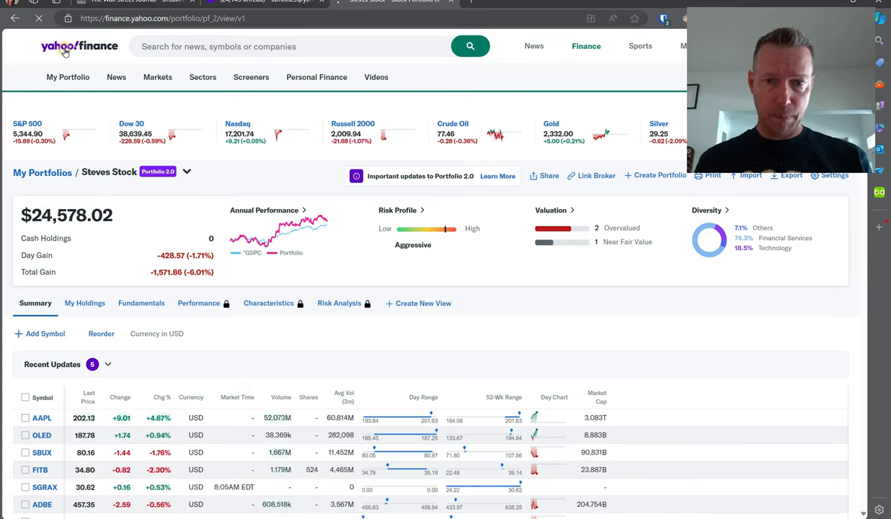
left_click(80, 45)
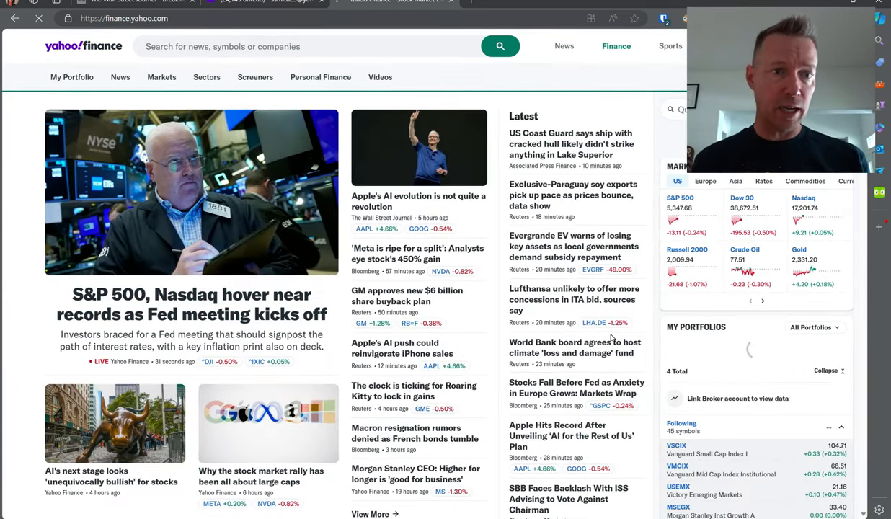
left_click(71, 77)
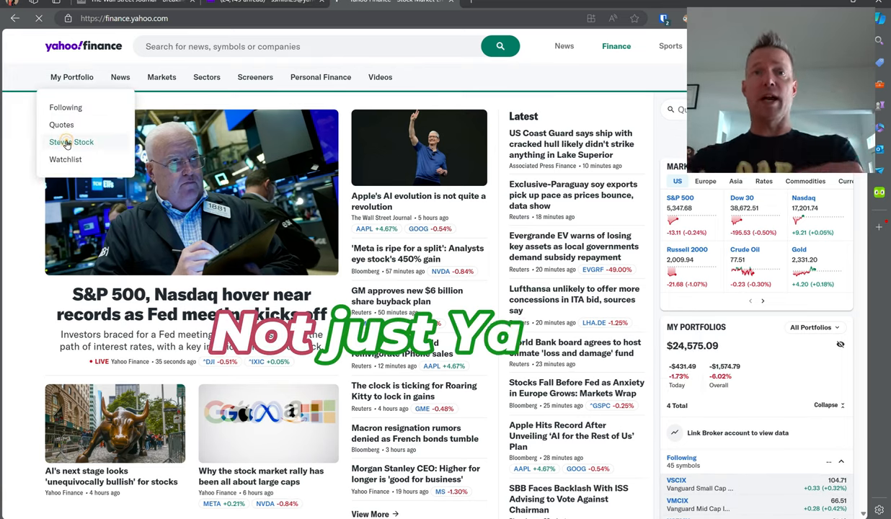
left_click(71, 142)
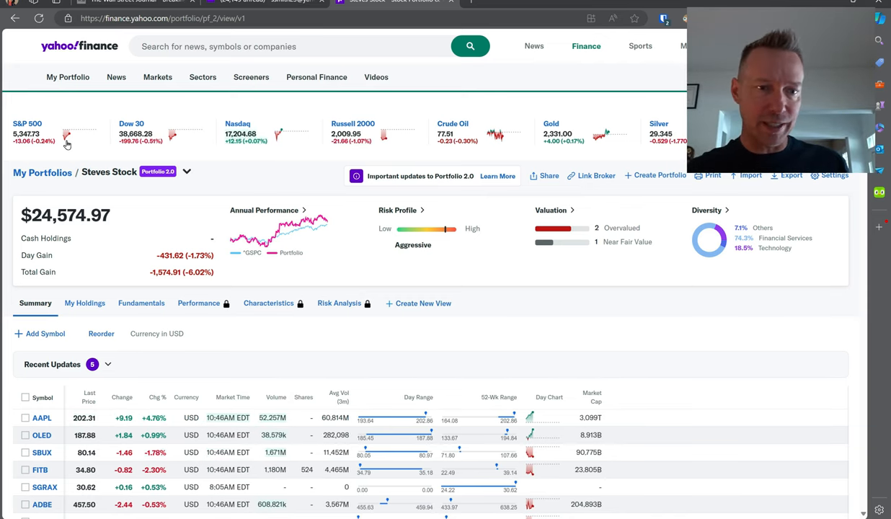
Scroll the portfolio and copy the entire quotes table, Symbol header through VSCIX.
scroll("down", 3)
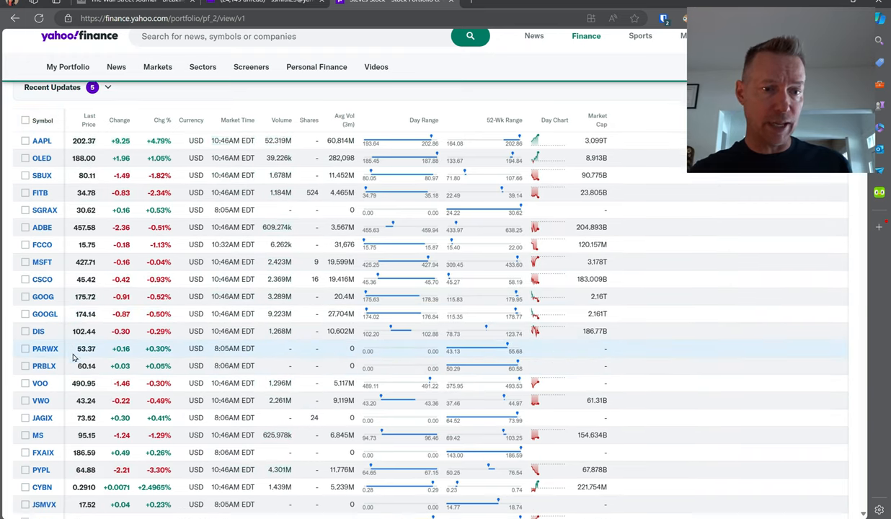
scroll("down", 3)
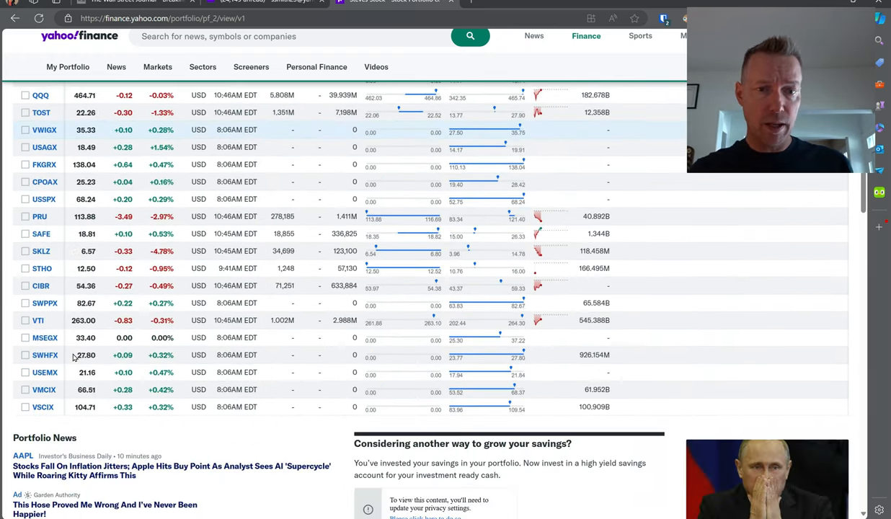
scroll("up", 3)
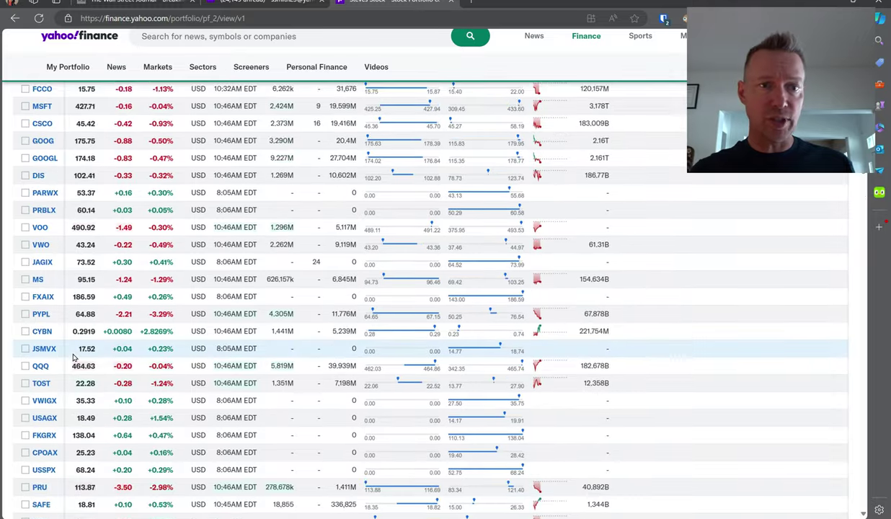
scroll("up", 3)
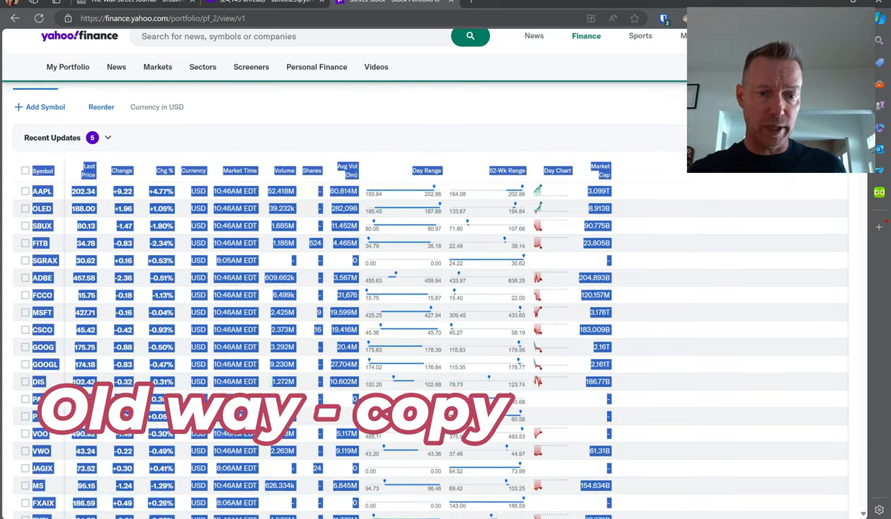
scroll("down", 3)
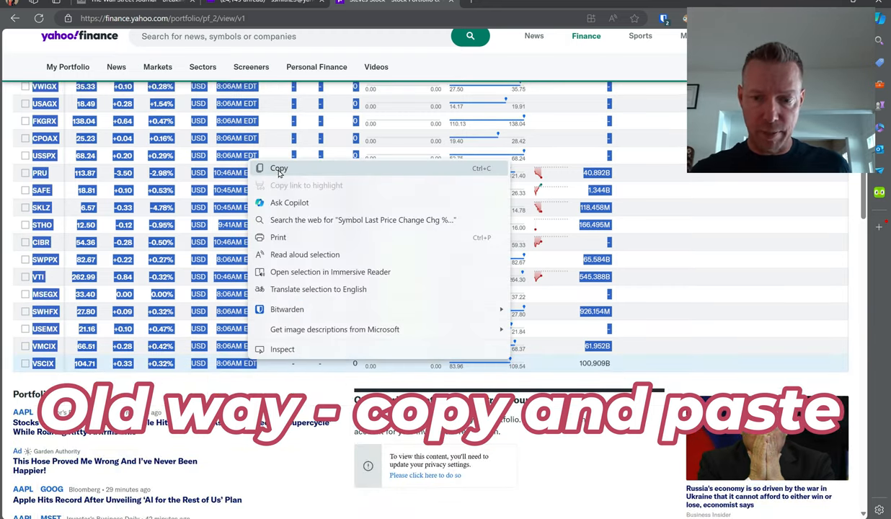
left_click(279, 168)
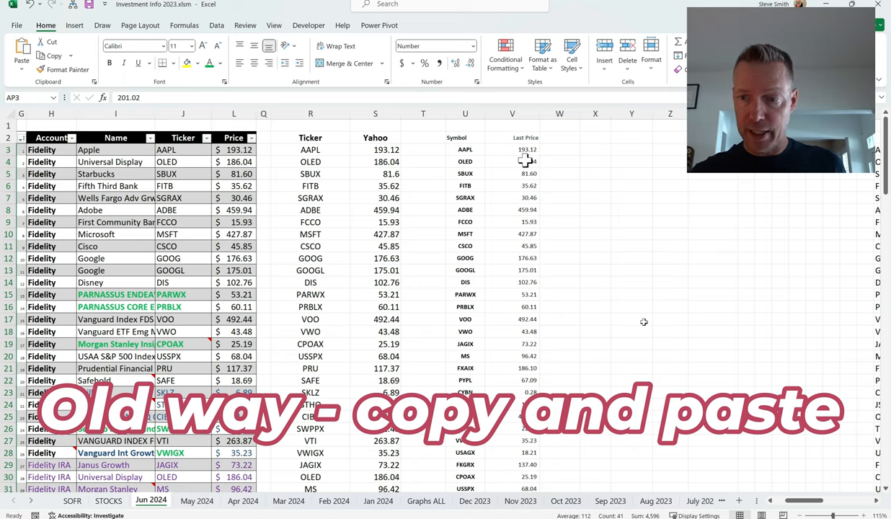
Paste the quotes as plain Text at AO2 in Jun 2024, then scroll back left.
scroll("right", 3)
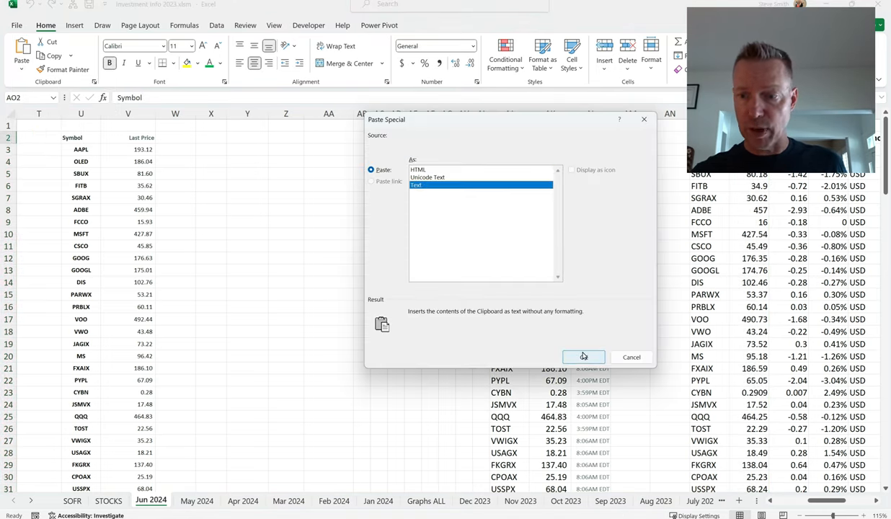
left_click(583, 357)
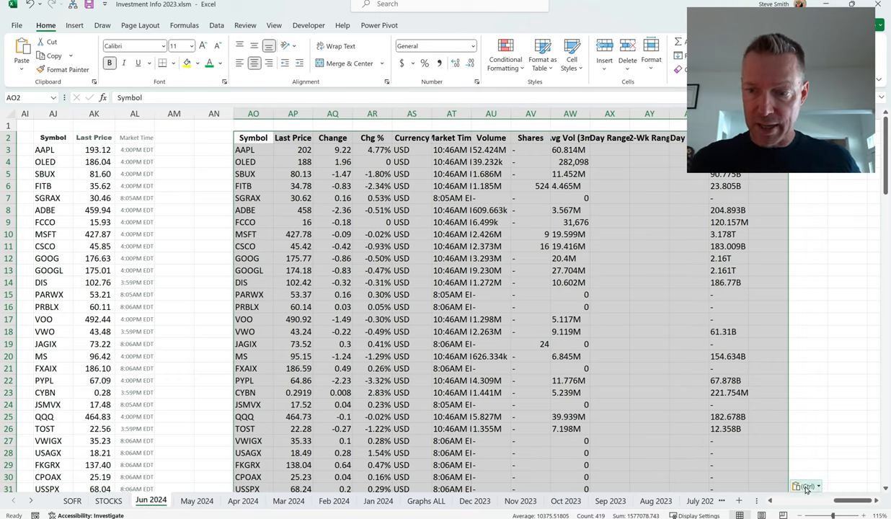
scroll("left", 3)
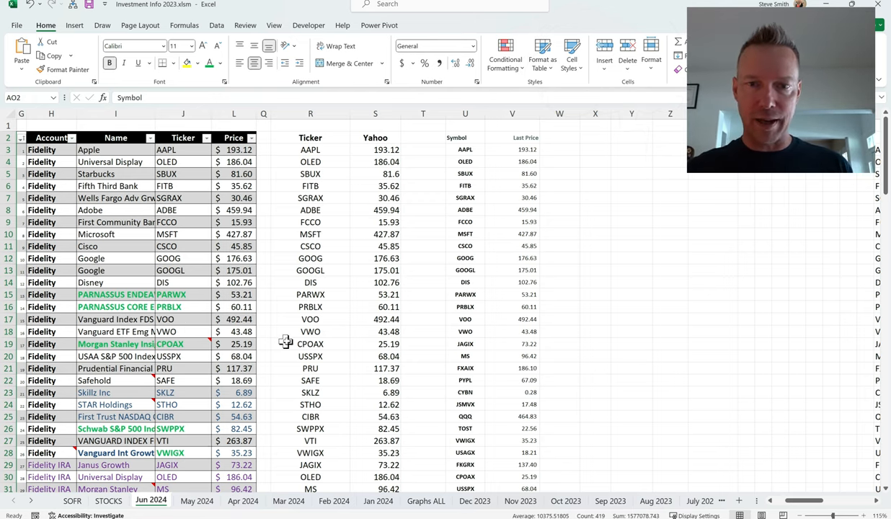
left_click(423, 137)
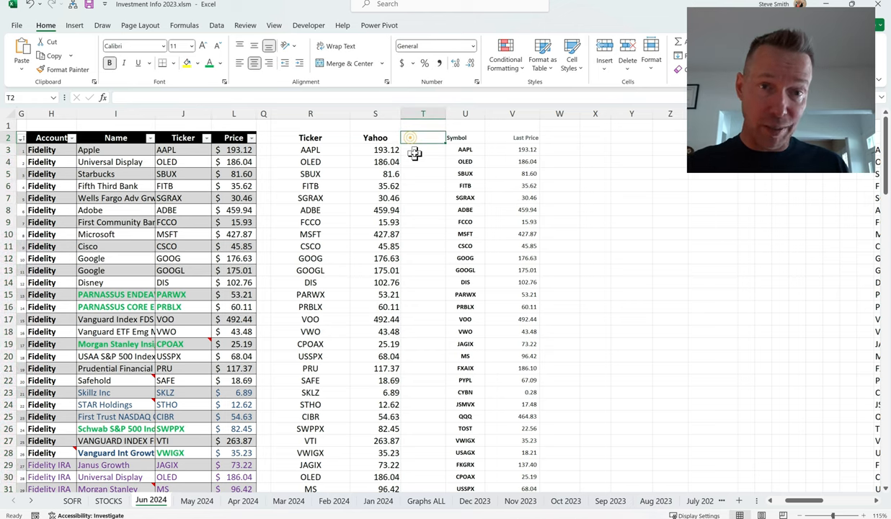
left_click(422, 137)
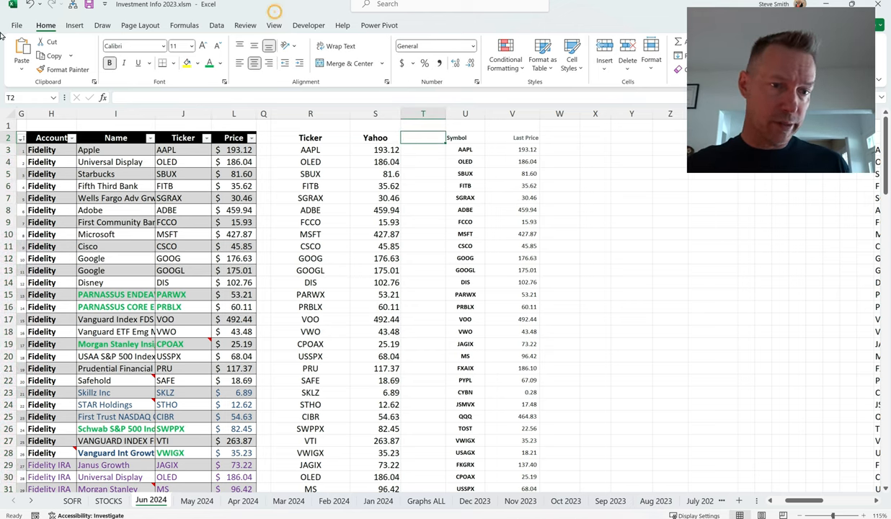
left_click(15, 25)
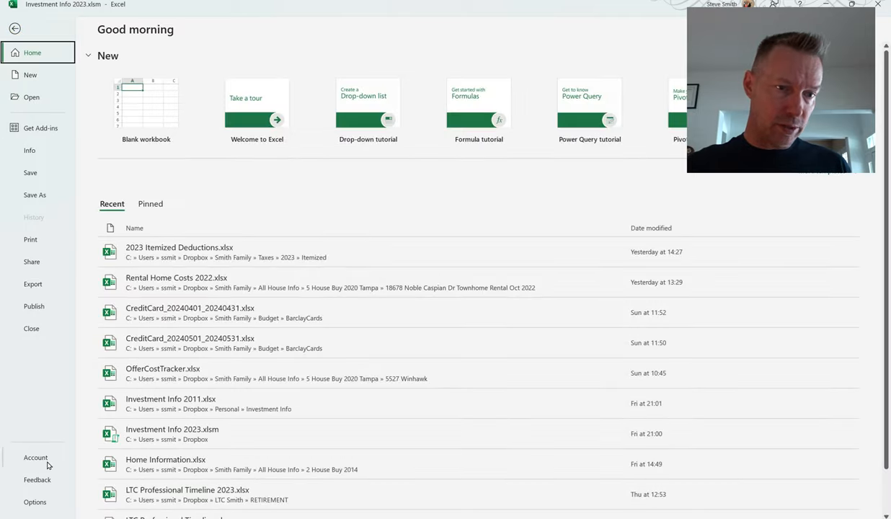
mouse_move(50, 339)
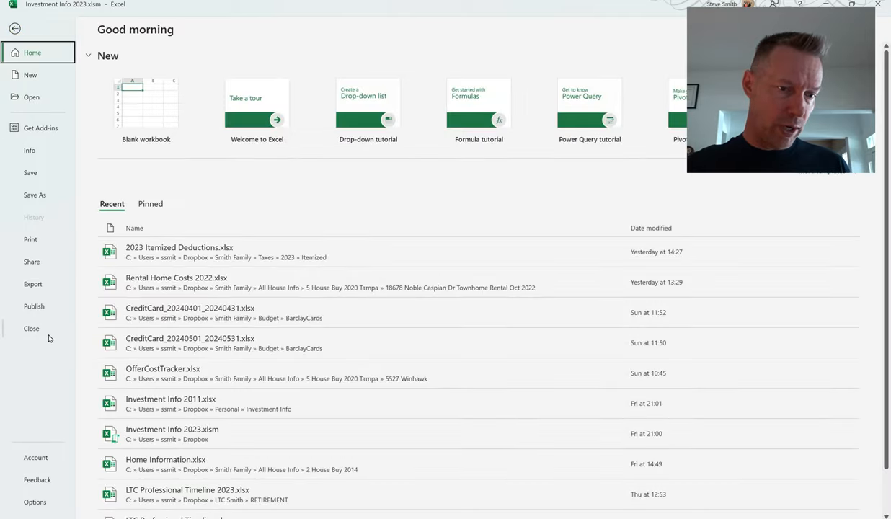
left_click(36, 457)
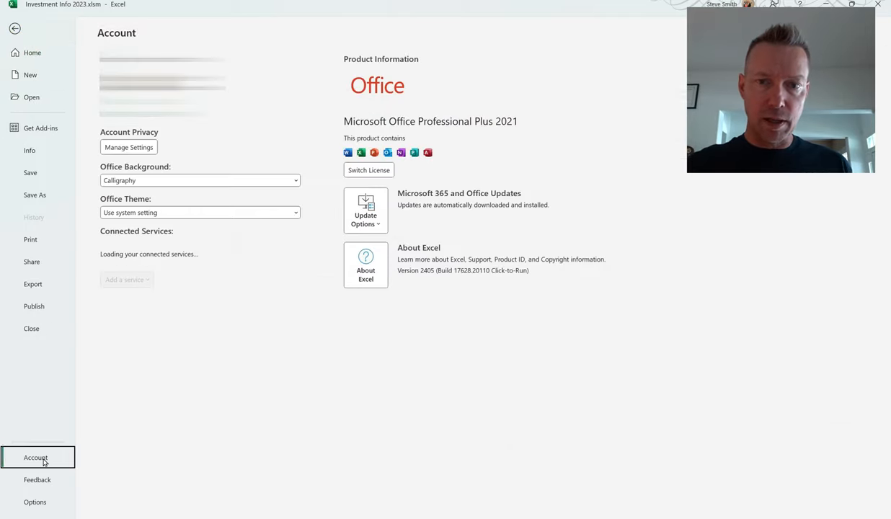
mouse_move(360, 126)
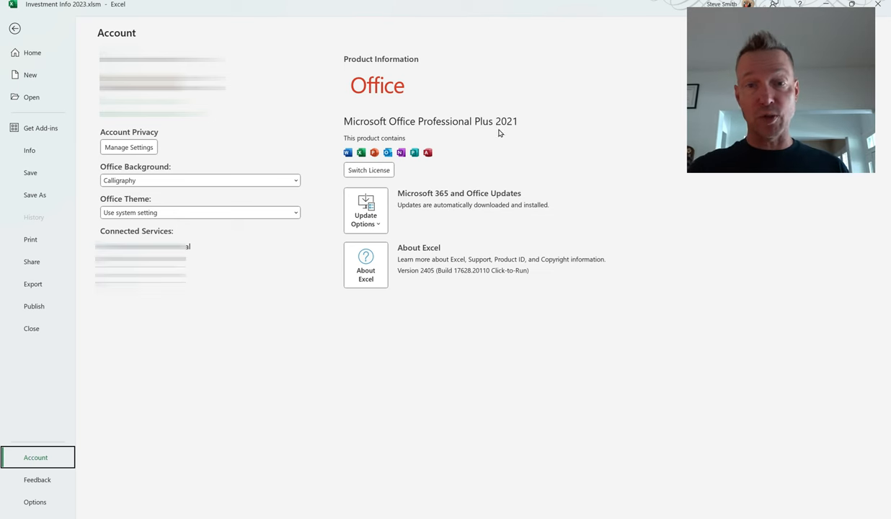
mouse_move(2, 108)
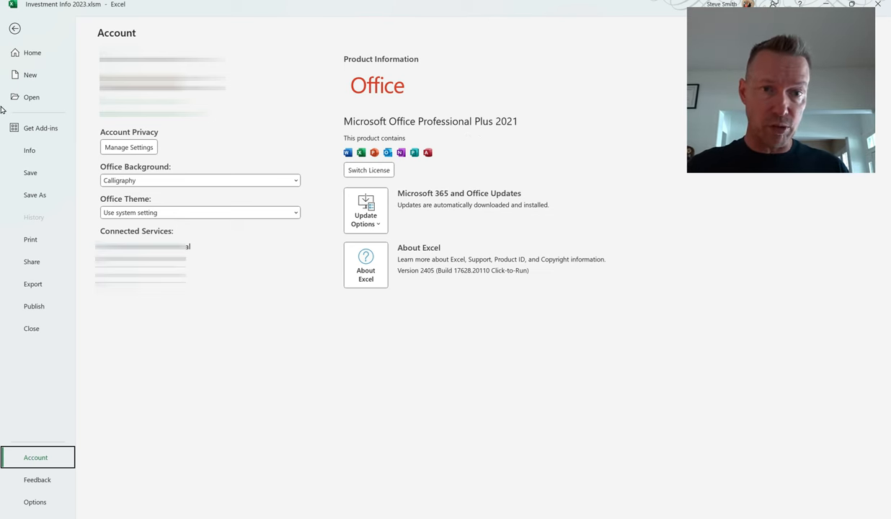
left_click(15, 28)
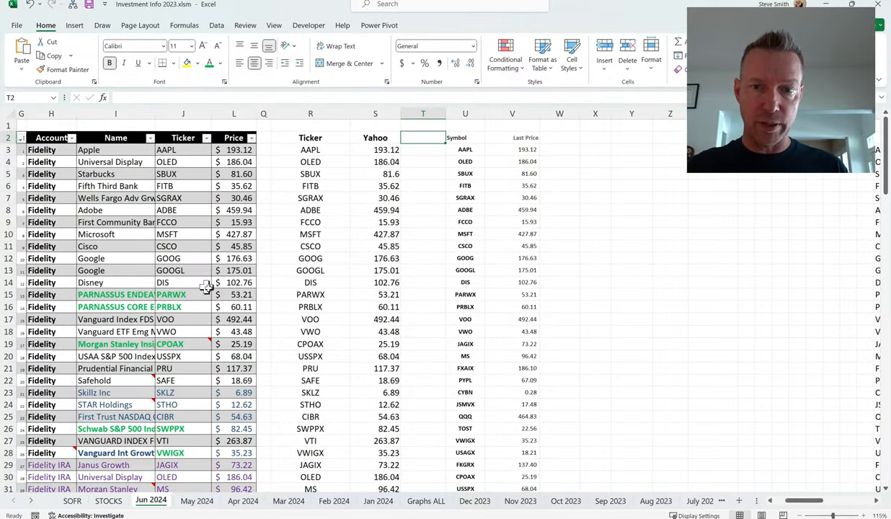
Select two empty column T cells, then scroll right to the pasted quotes at AO.
left_click(424, 185)
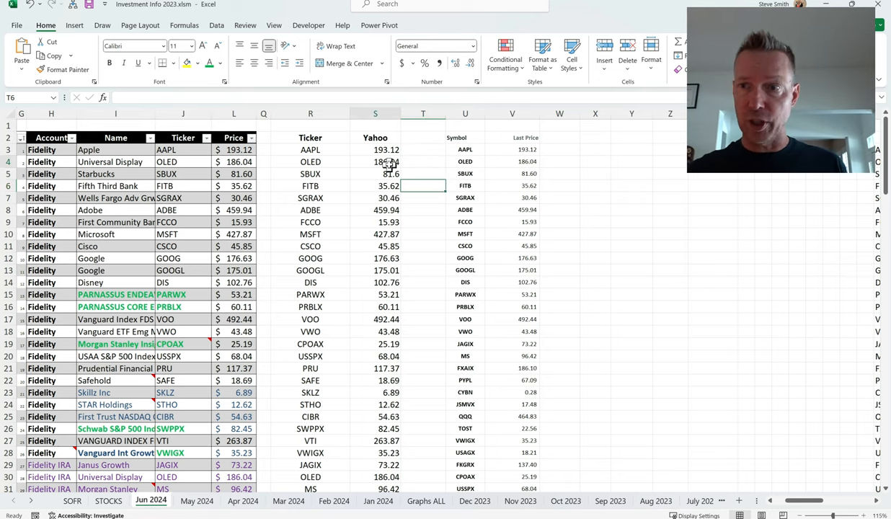
left_click(424, 210)
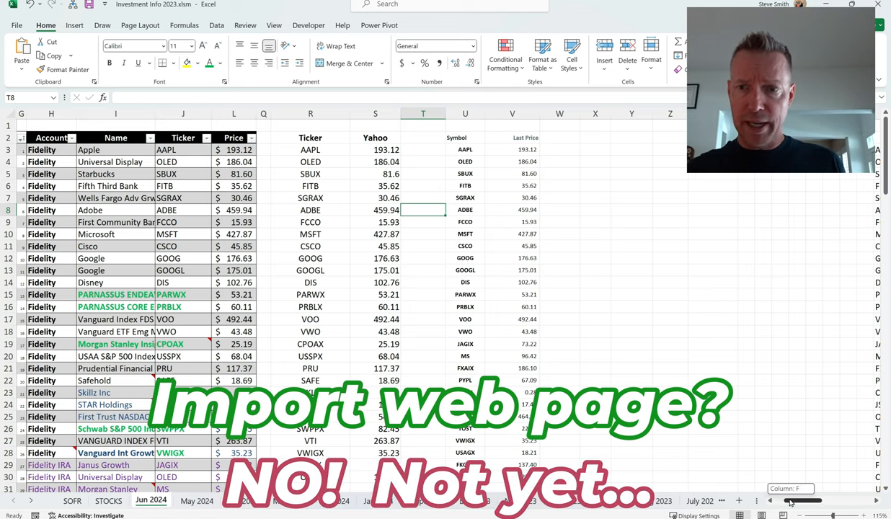
scroll("right", 3)
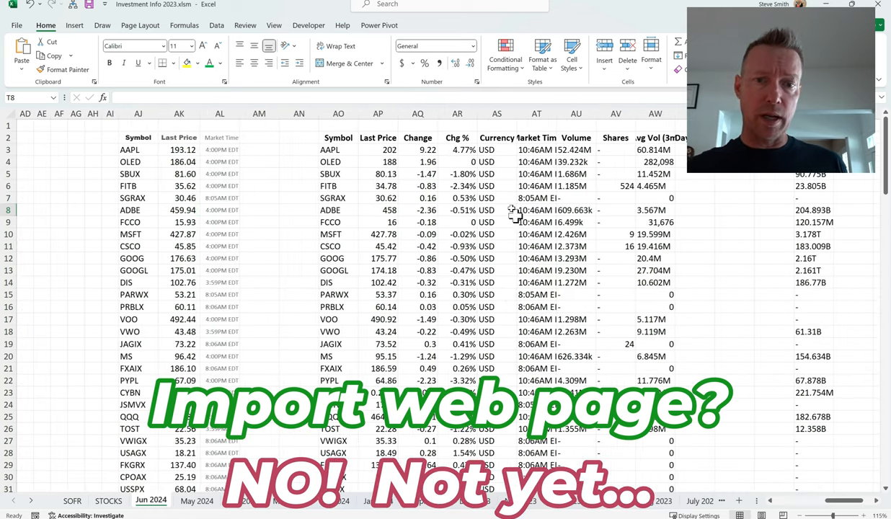
left_click(338, 137)
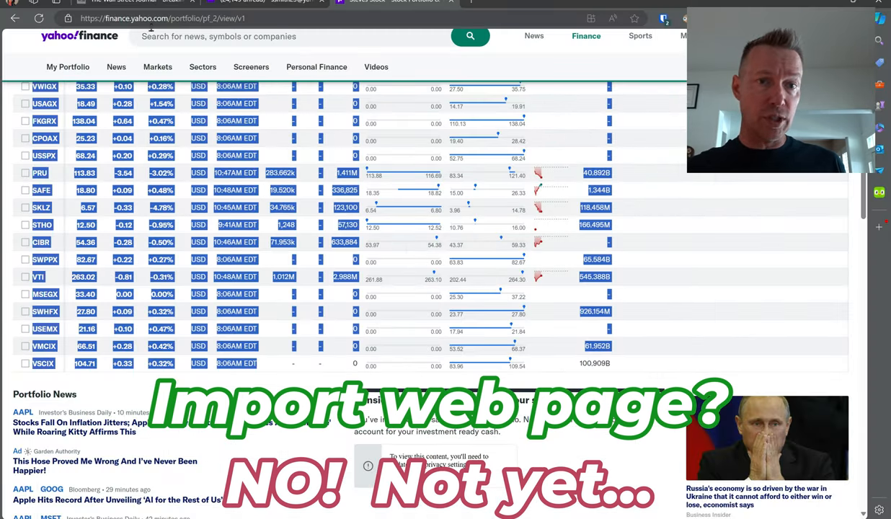
Switch from the quotes page to the workbook's blank Sheet1.
left_click(144, 18)
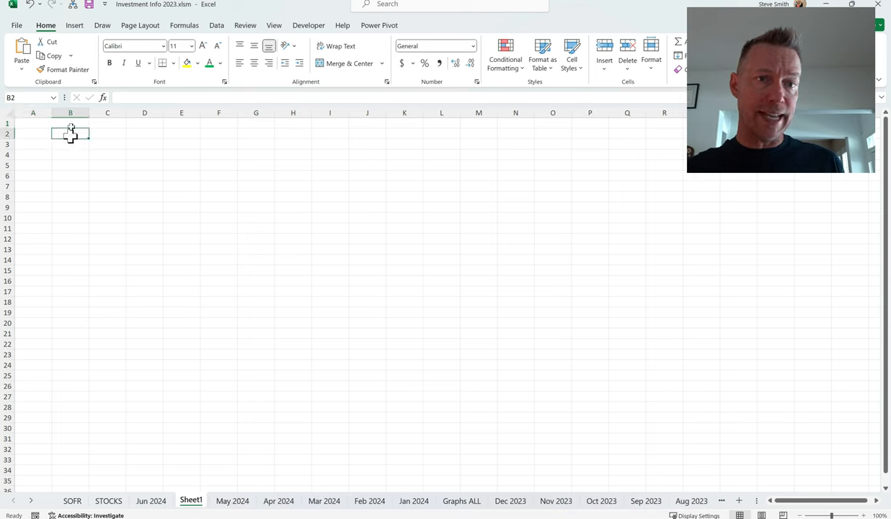
left_click(217, 25)
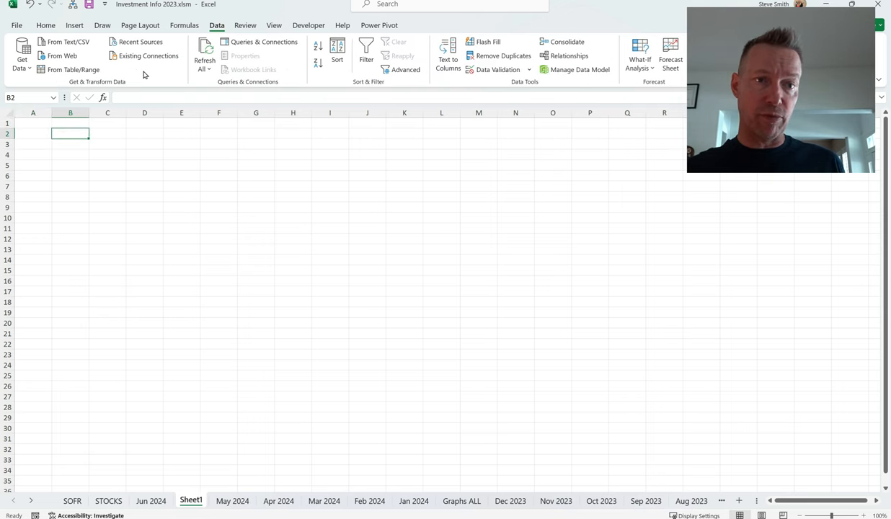
mouse_move(204, 427)
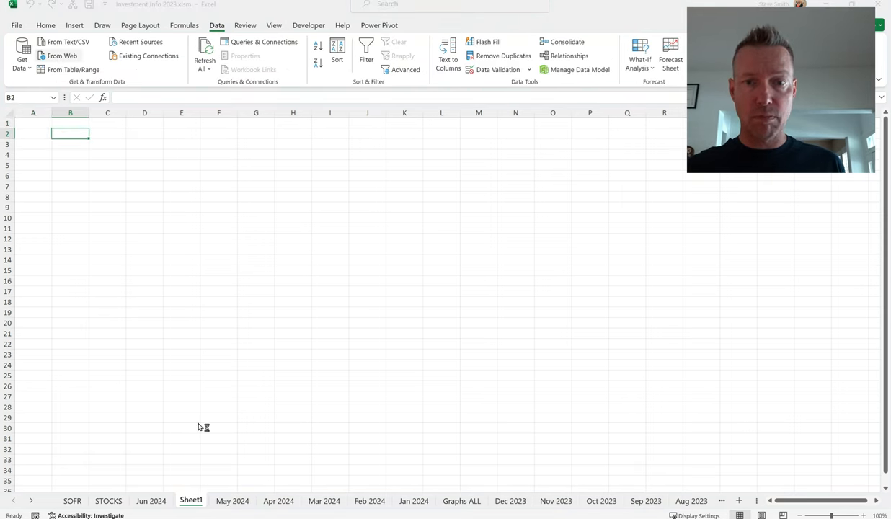
left_click(61, 55)
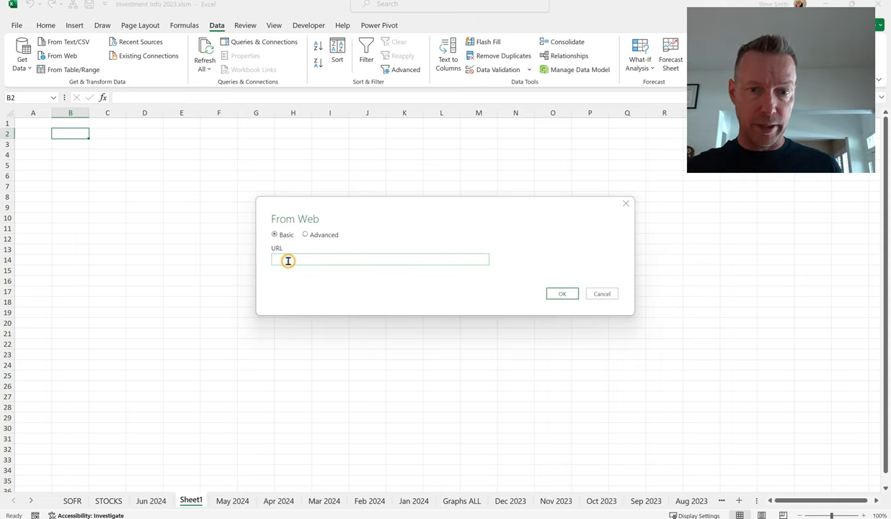
type("https://finance.yahoo.com/portfolio/pf_2/view/v1")
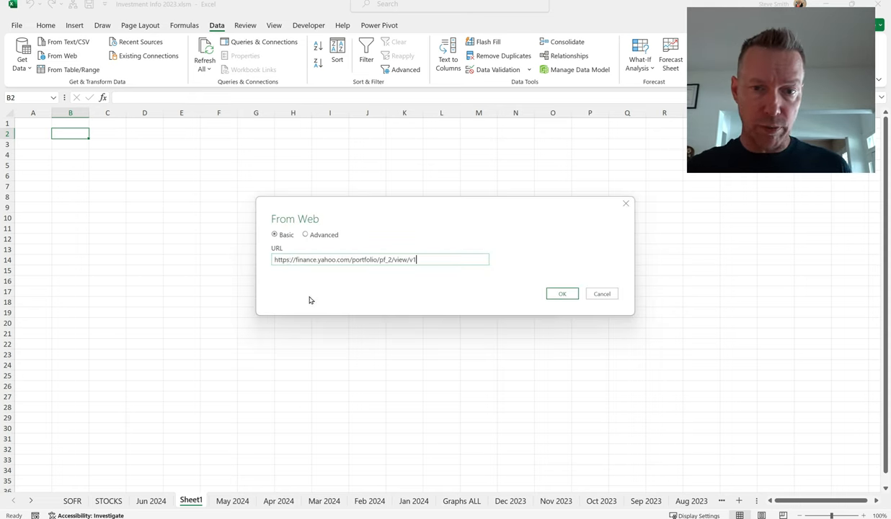
mouse_move(572, 287)
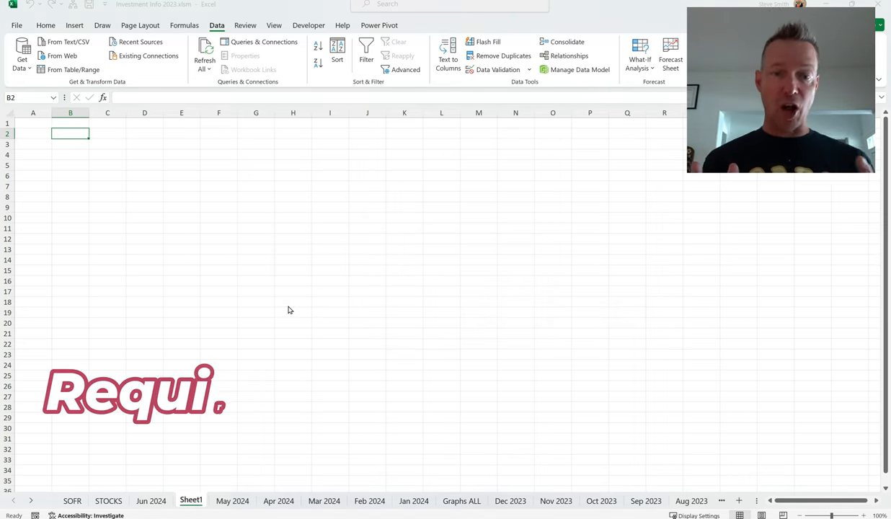
left_click(205, 50)
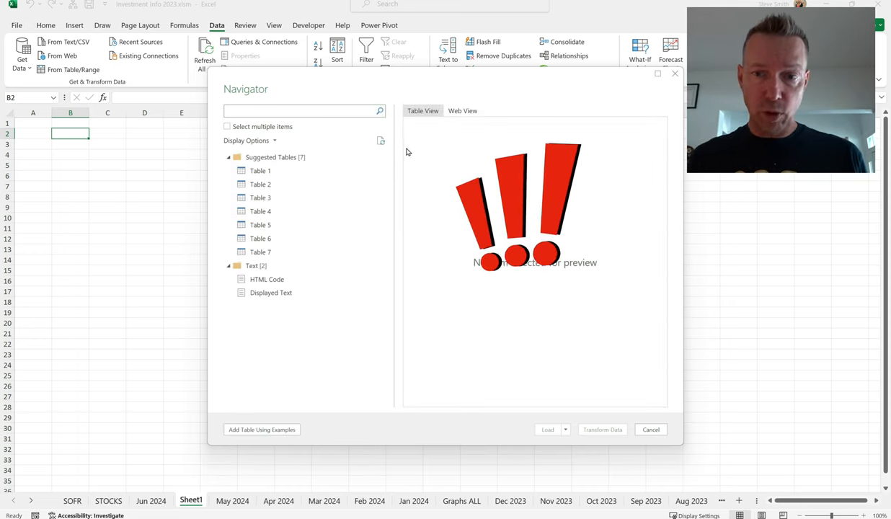
Preview Tables 1, 2 and 3 in Web and Table View, then cancel the import.
left_click(462, 111)
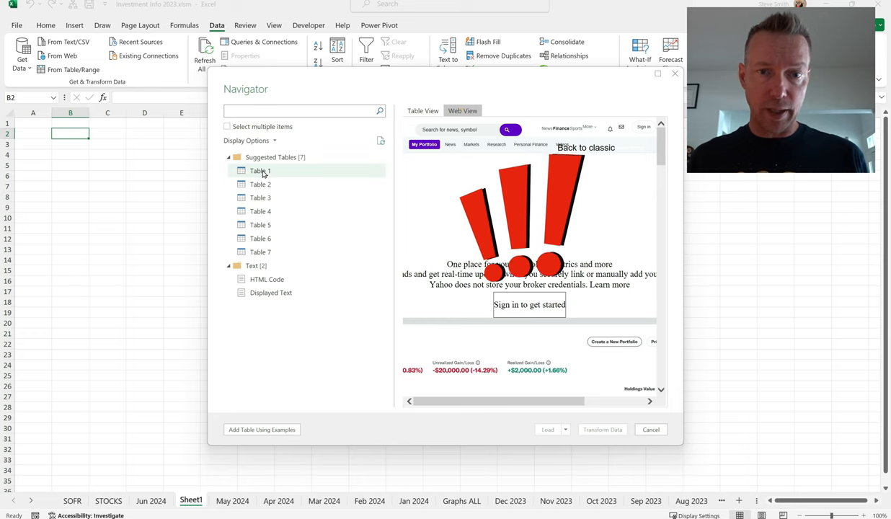
left_click(261, 183)
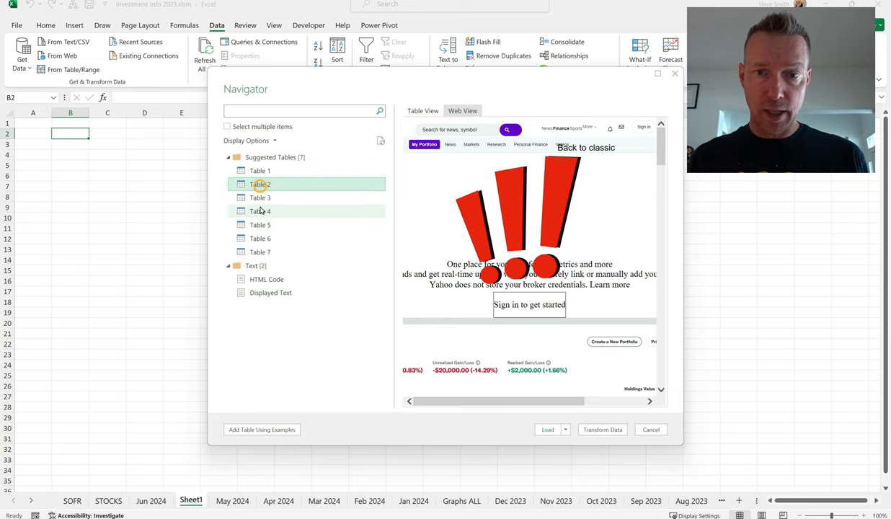
left_click(259, 197)
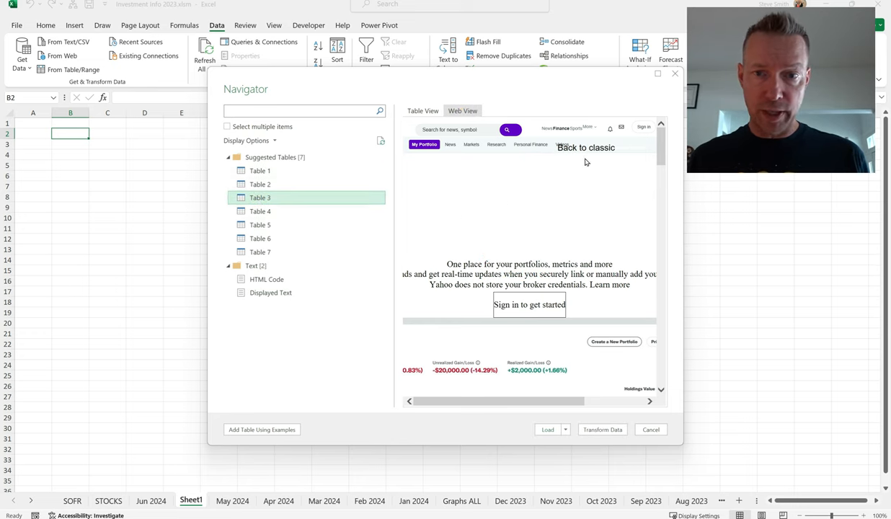
mouse_move(447, 229)
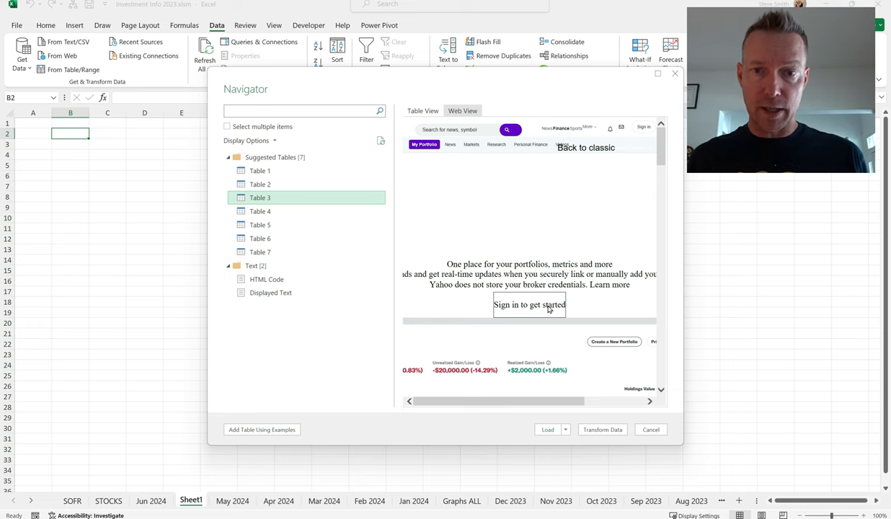
left_click(422, 110)
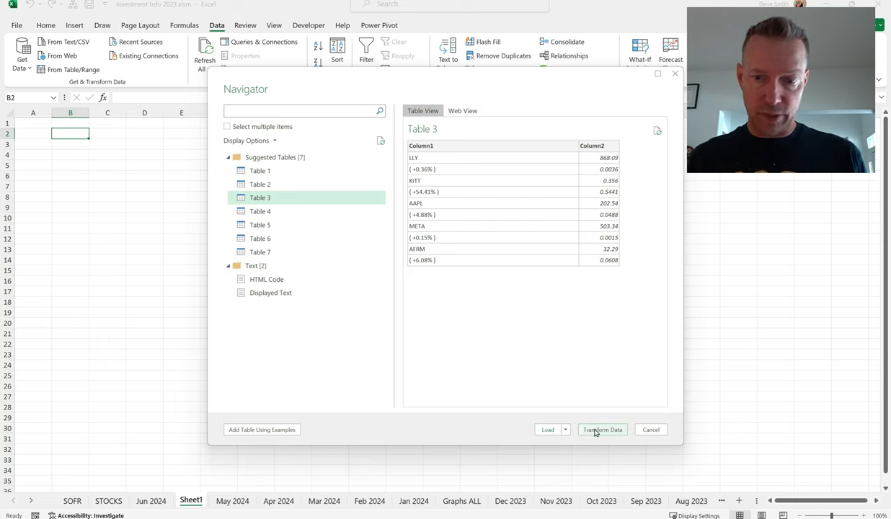
mouse_move(646, 435)
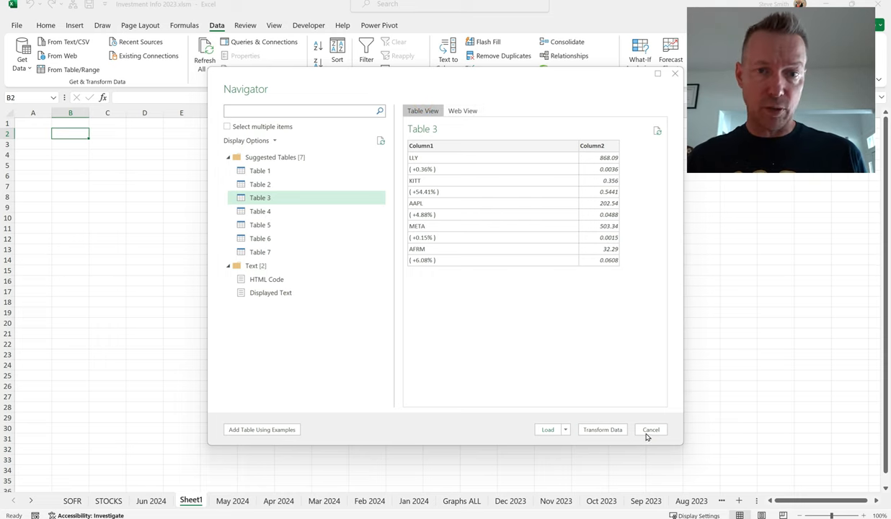
left_click(650, 429)
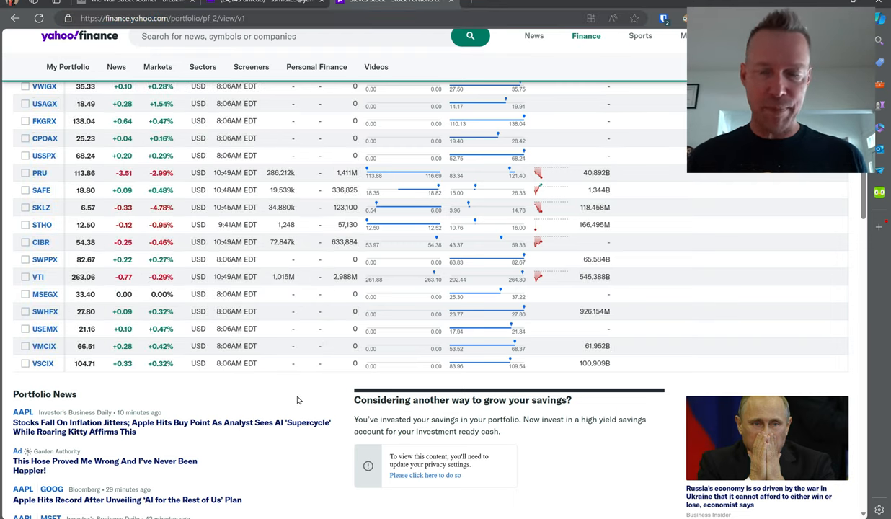
Scroll down and back up through the Steves Stock Summary list to review all tickers.
scroll("up", 3)
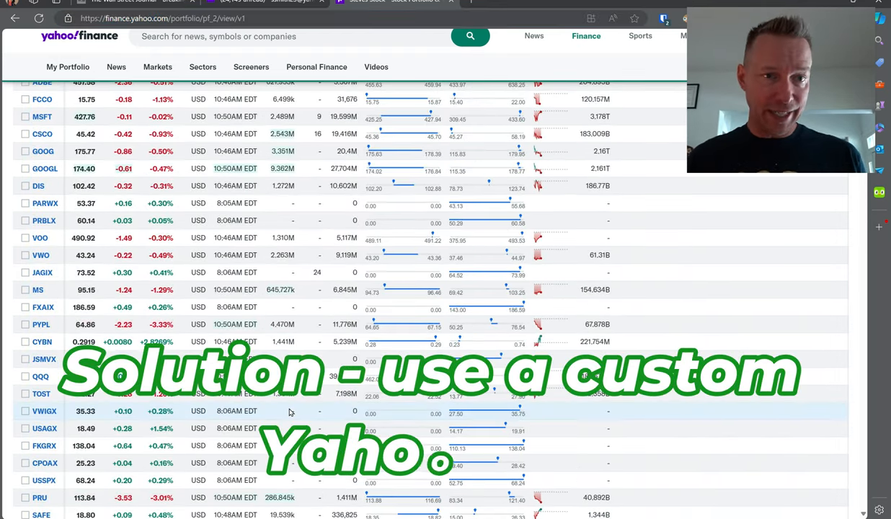
scroll("up", 3)
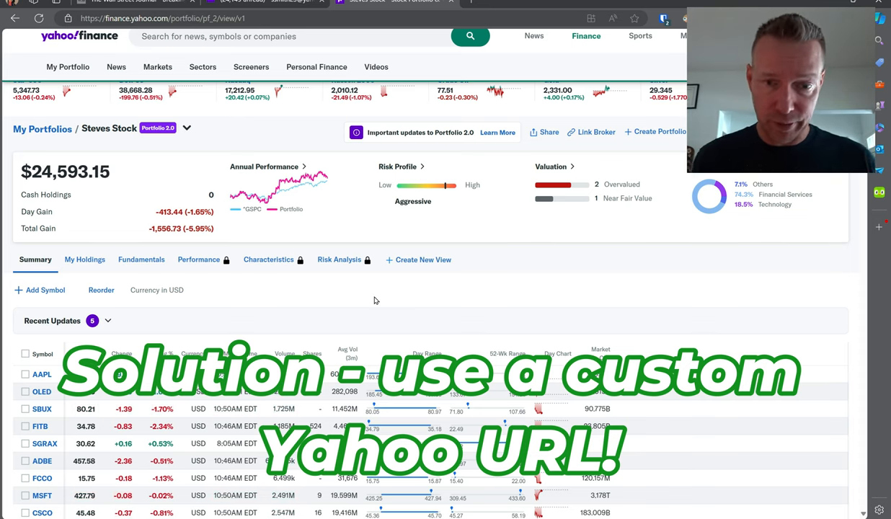
mouse_move(327, 312)
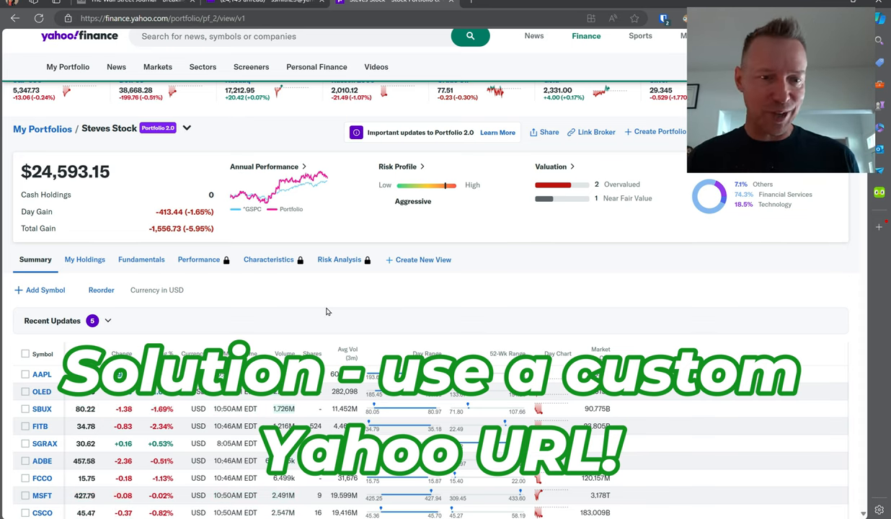
mouse_move(367, 334)
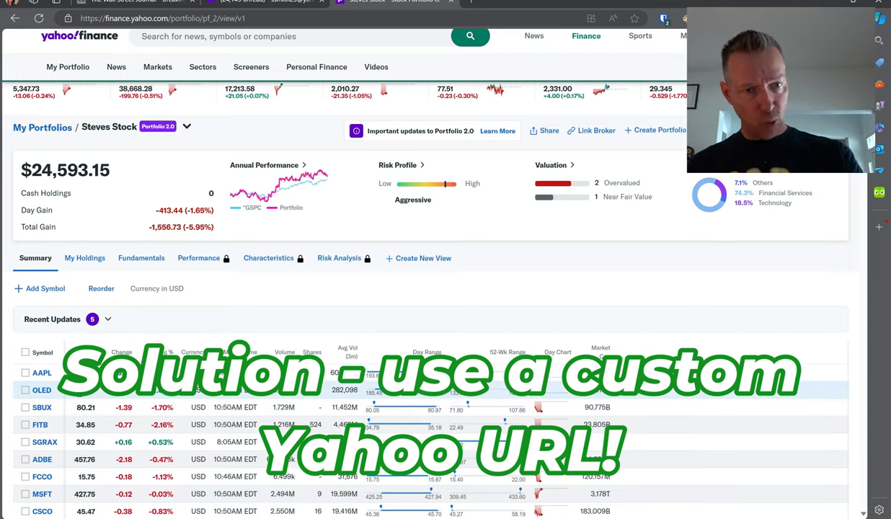
scroll("down", 3)
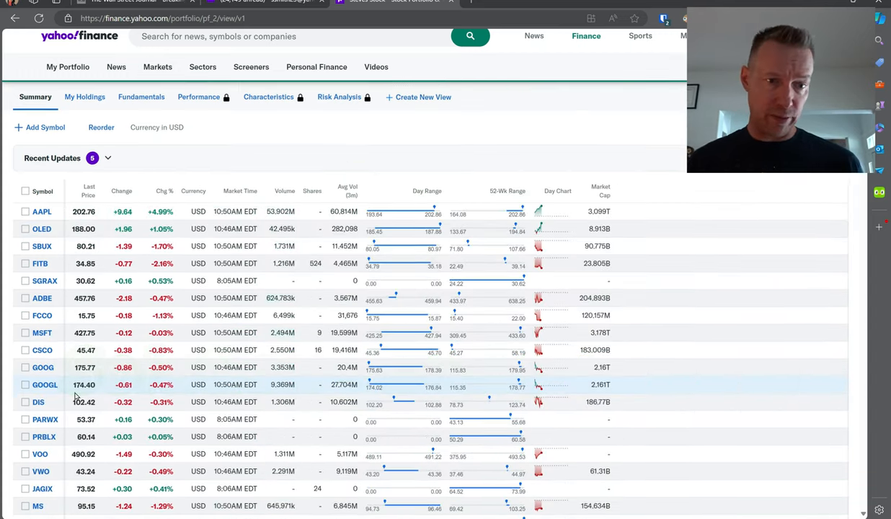
scroll("down", 3)
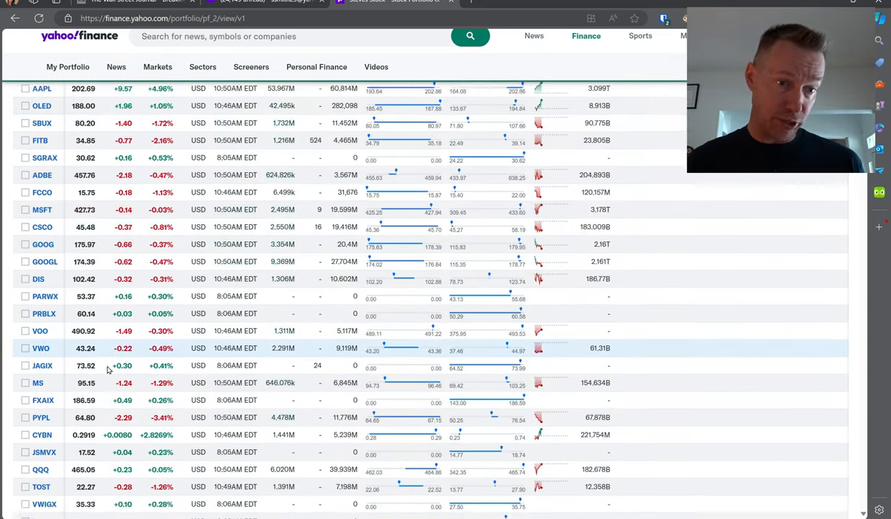
scroll("down", 3)
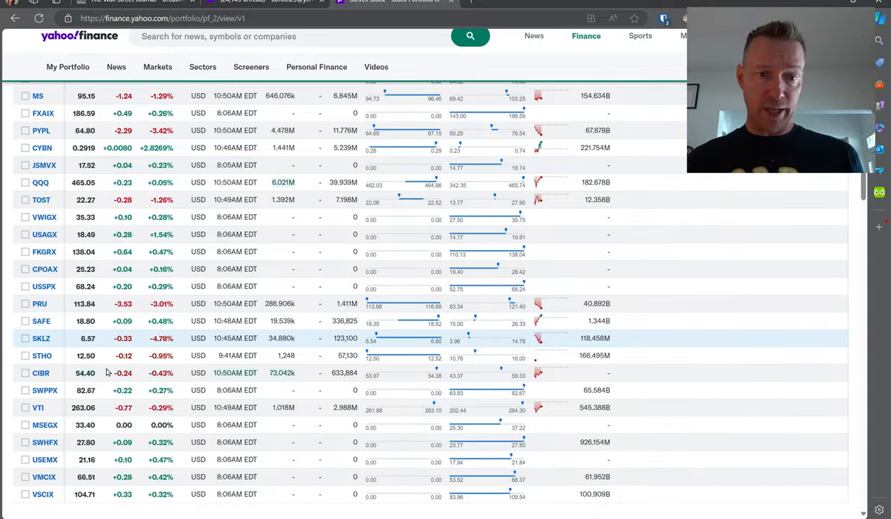
scroll("up", 3)
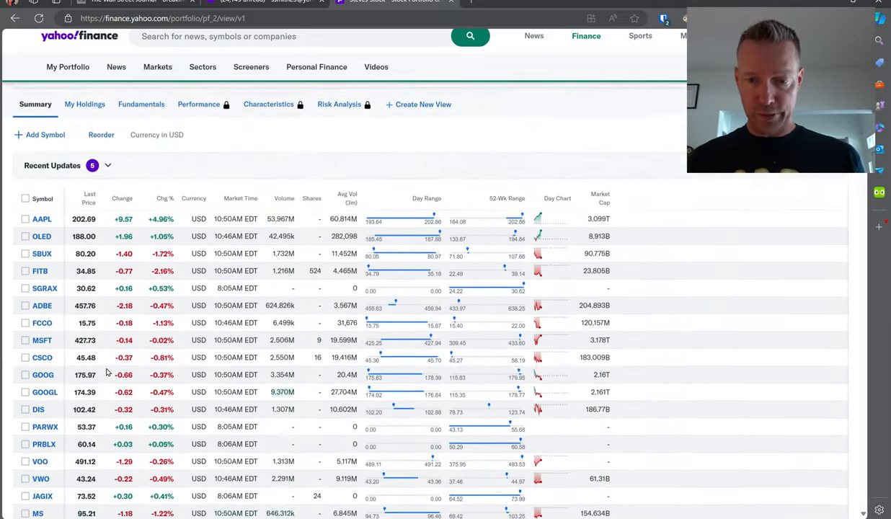
scroll("up", 3)
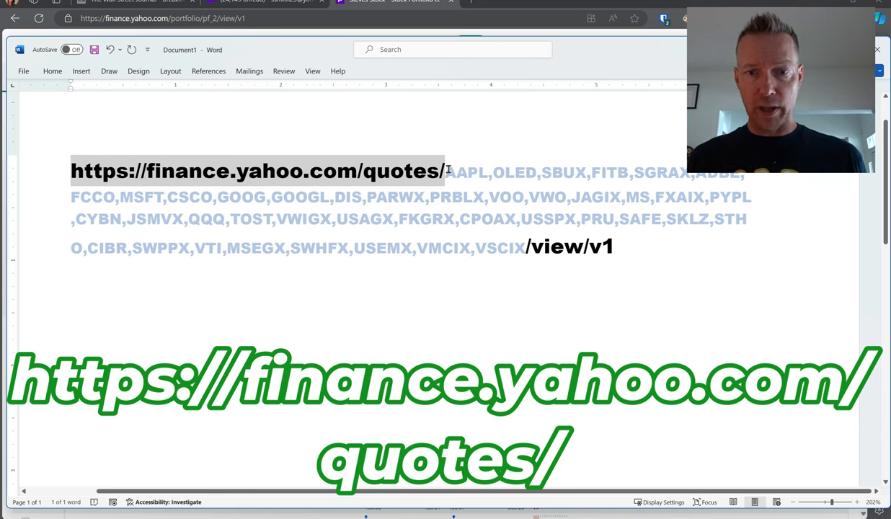
Select the comma-separated ticker list in the Word quotes URL and return to the browser.
double_click(465, 171)
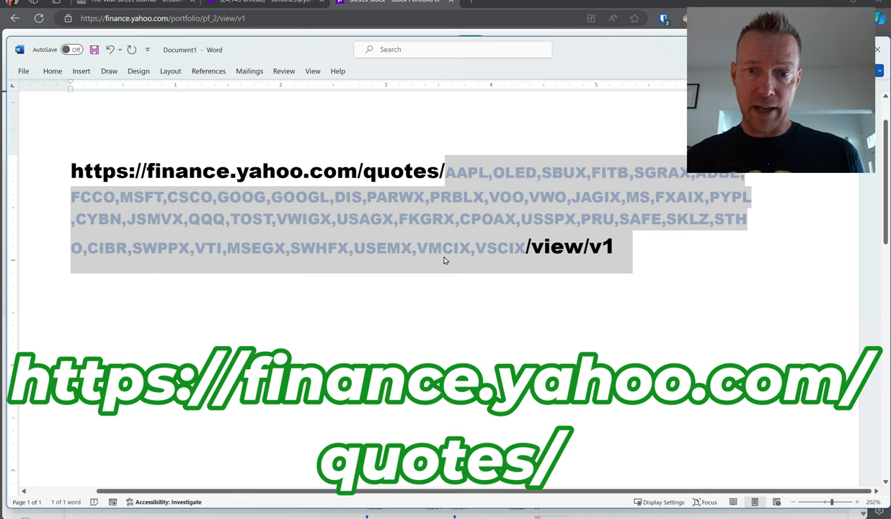
mouse_move(523, 261)
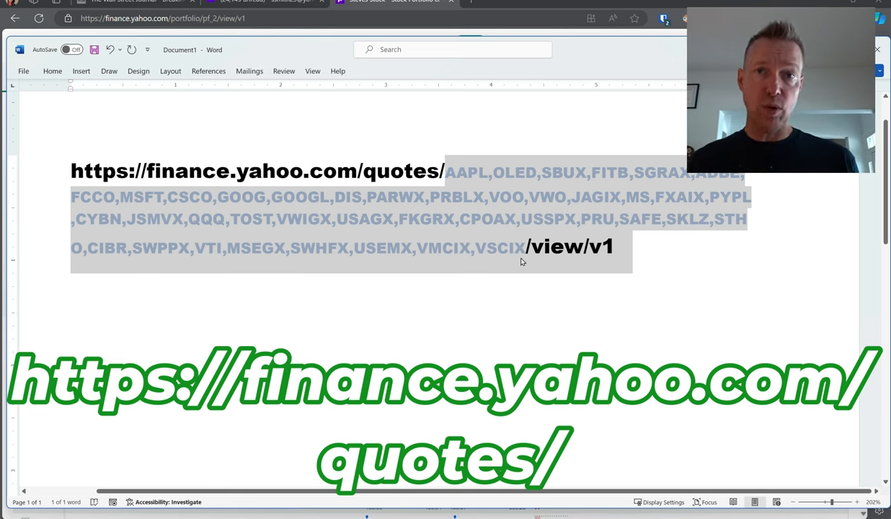
mouse_move(589, 244)
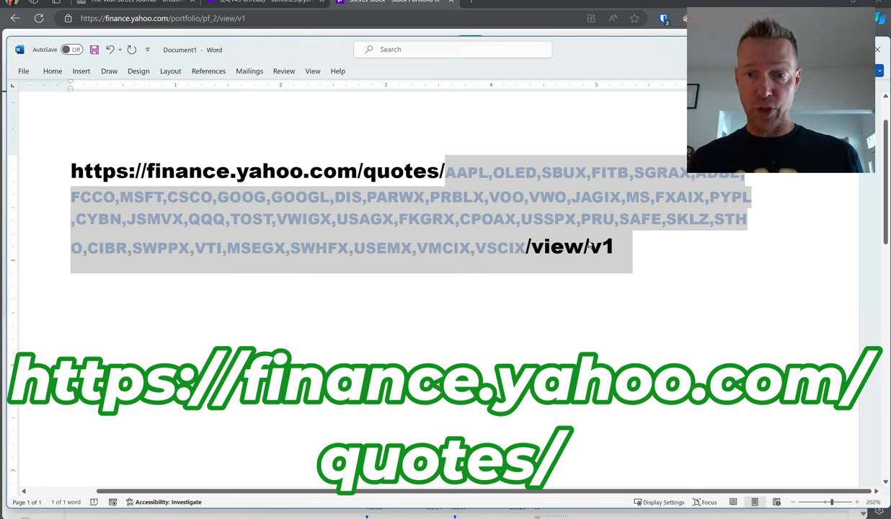
left_click(616, 246)
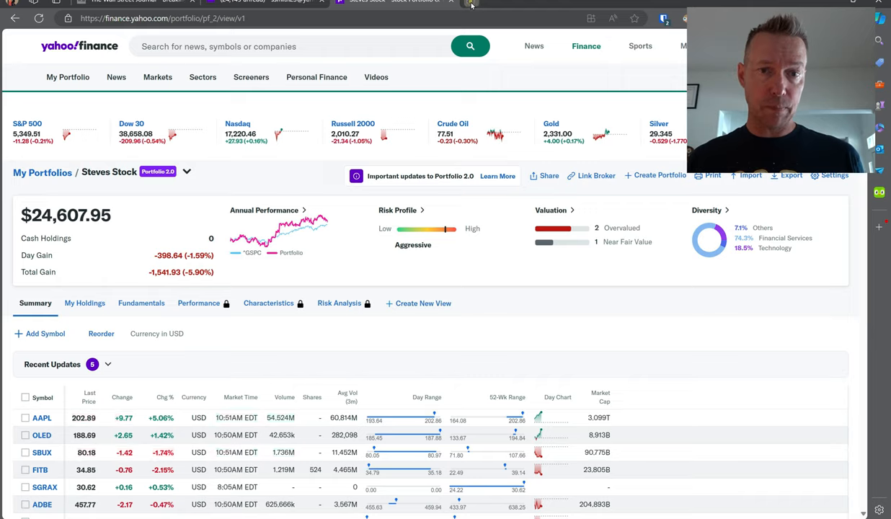
Load the custom quotes URL in a new tab and scroll through My List to VSCIX.
left_click(485, 2)
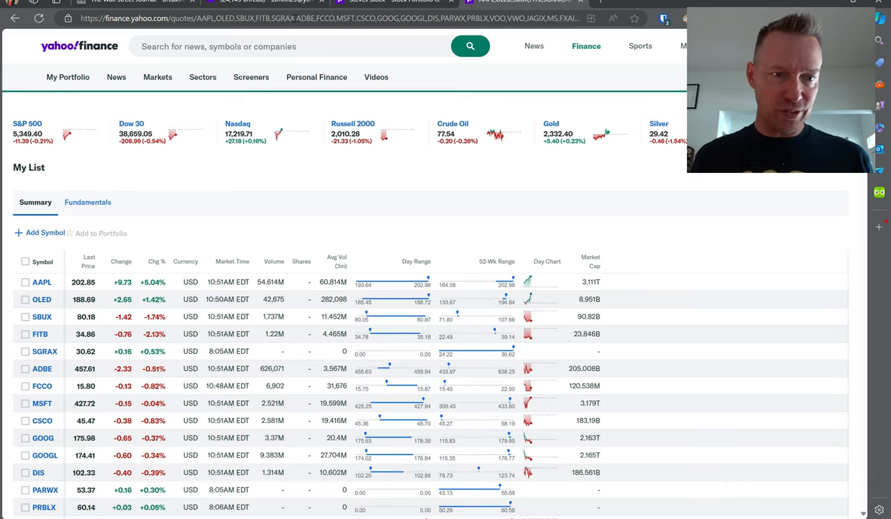
scroll("down", 3)
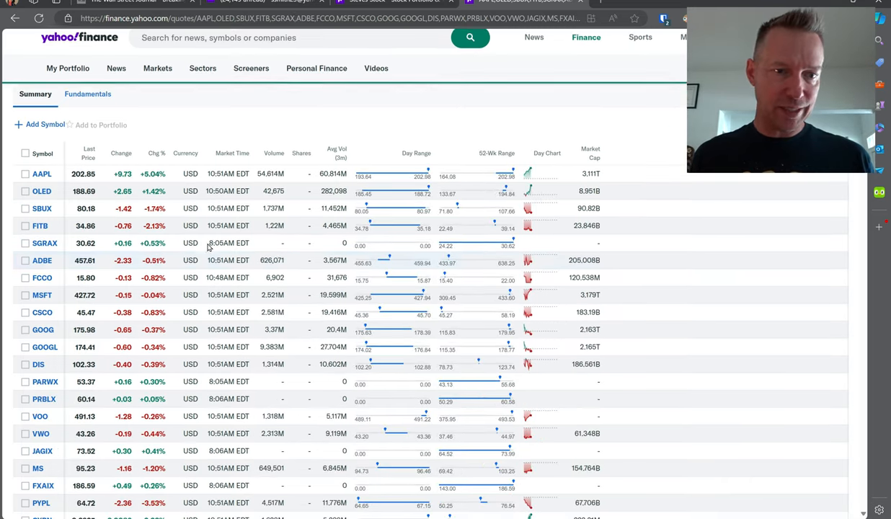
scroll("down", 3)
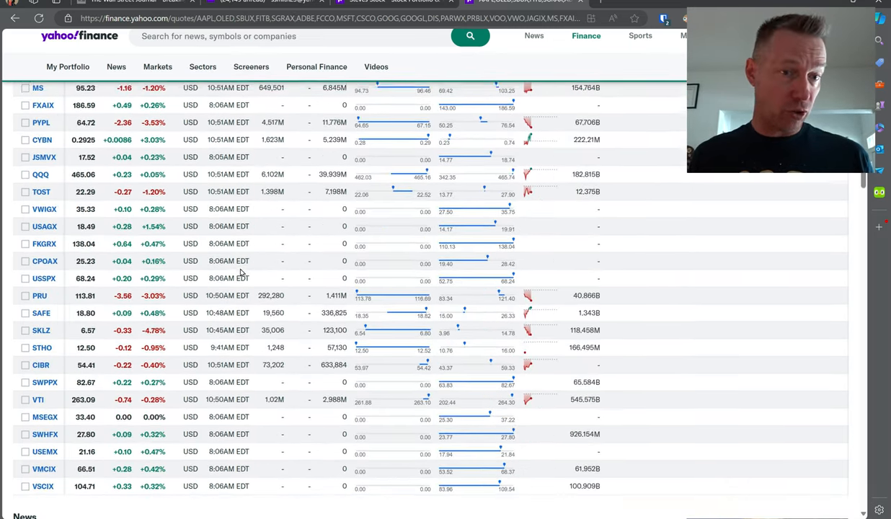
scroll("up", 3)
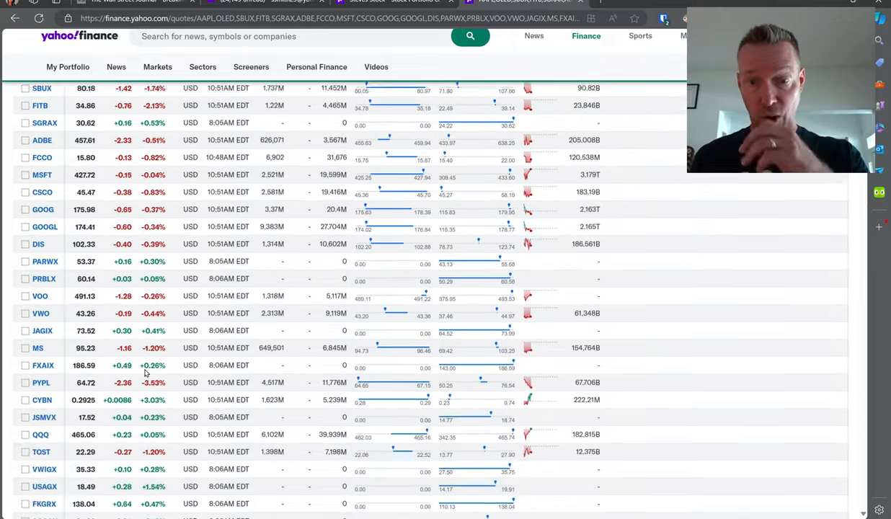
scroll("up", 3)
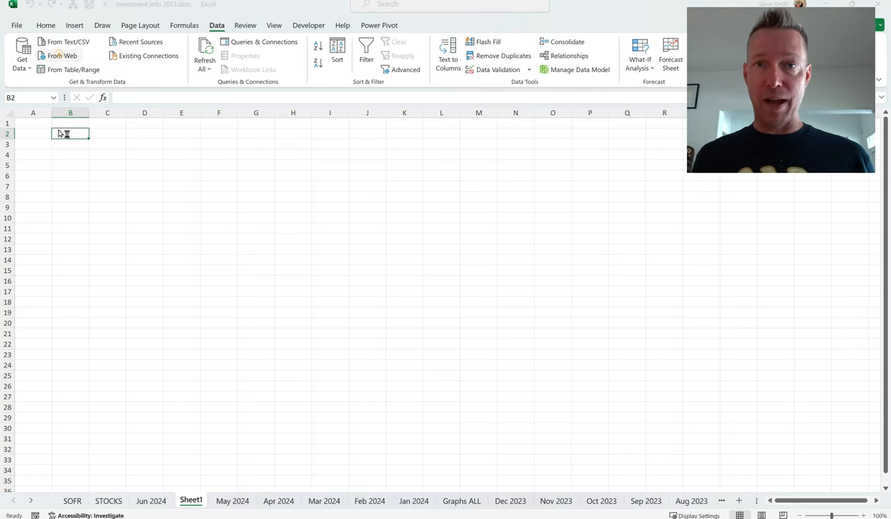
Import web data from the custom all-ticker Yahoo quotes URL ending in VSCIX/view/v1.
left_click(60, 56)
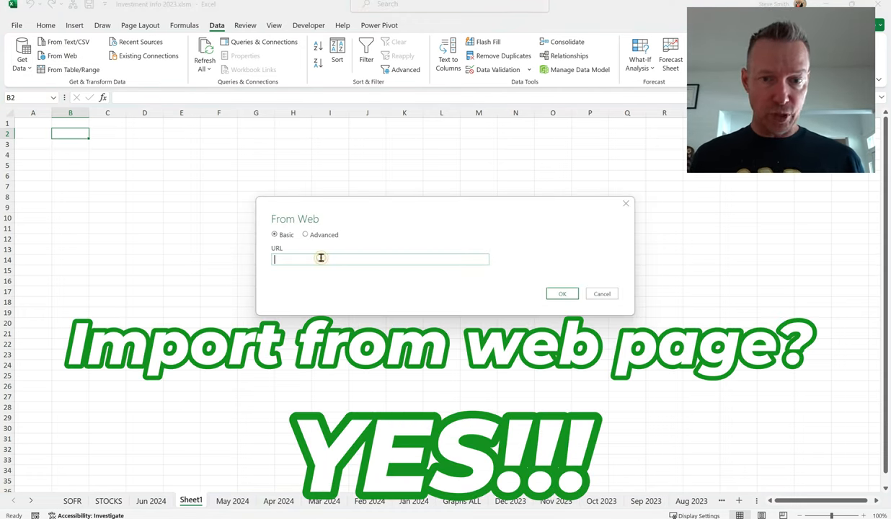
type("E,SKLZ,STHO,CIBR,SWPPX,VTI,MSEGX,SWHFX,USEMX,VMCIX,VSCIX/view/v1")
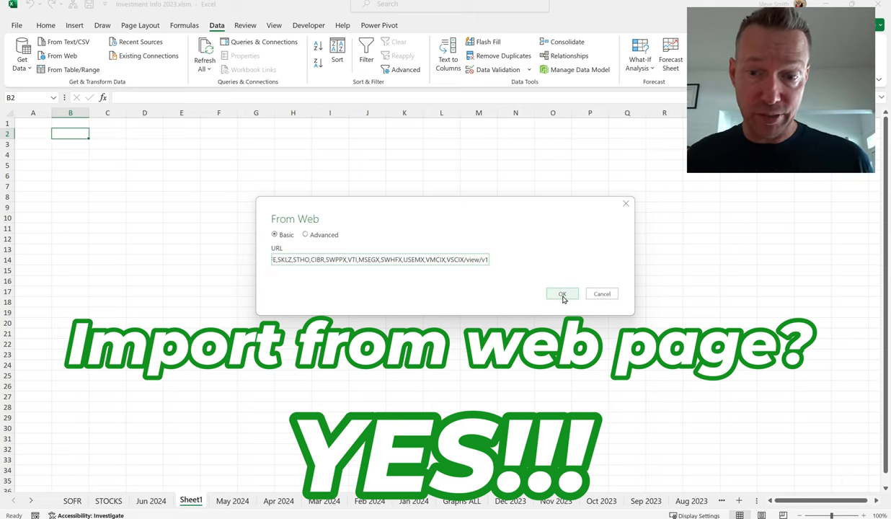
left_click(562, 294)
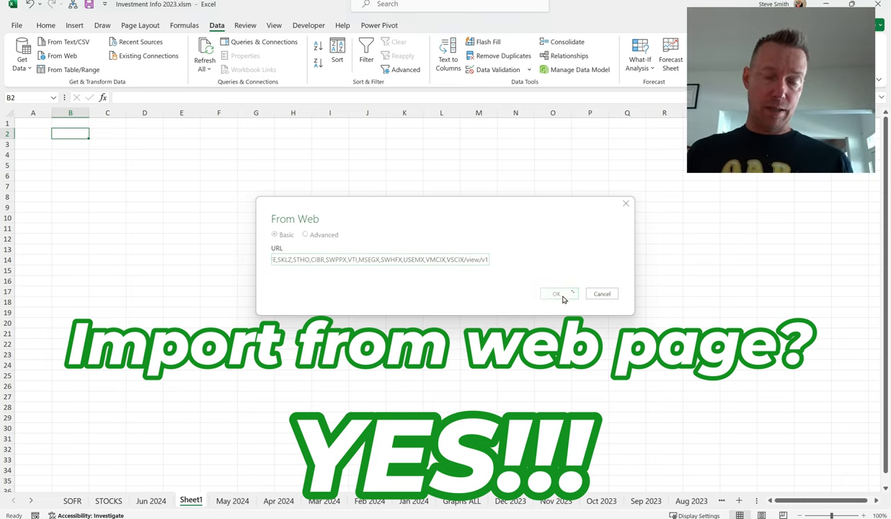
left_click(556, 294)
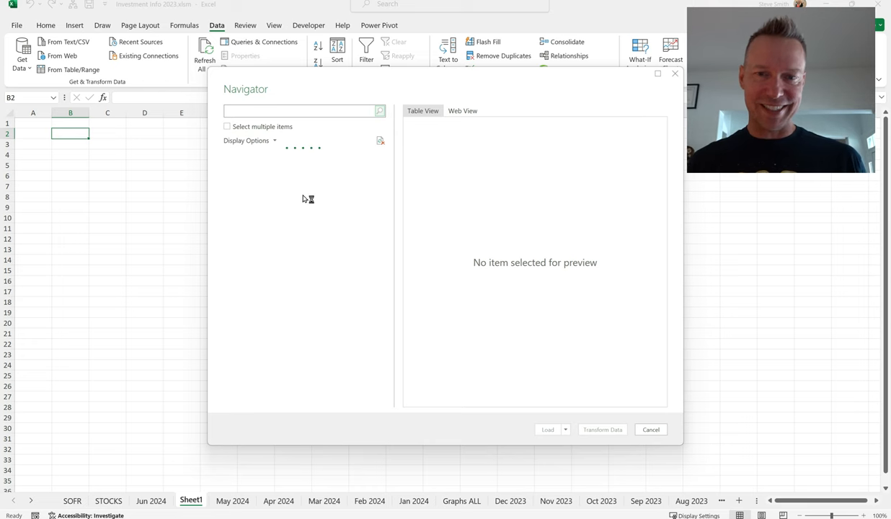
mouse_move(476, 137)
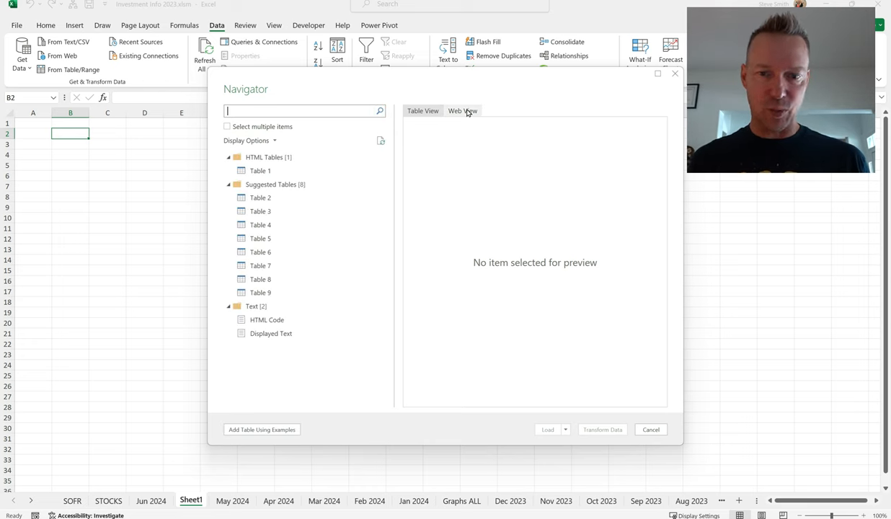
Preview Table 1 in Web View and Table View, then load it into a new sheet.
left_click(463, 111)
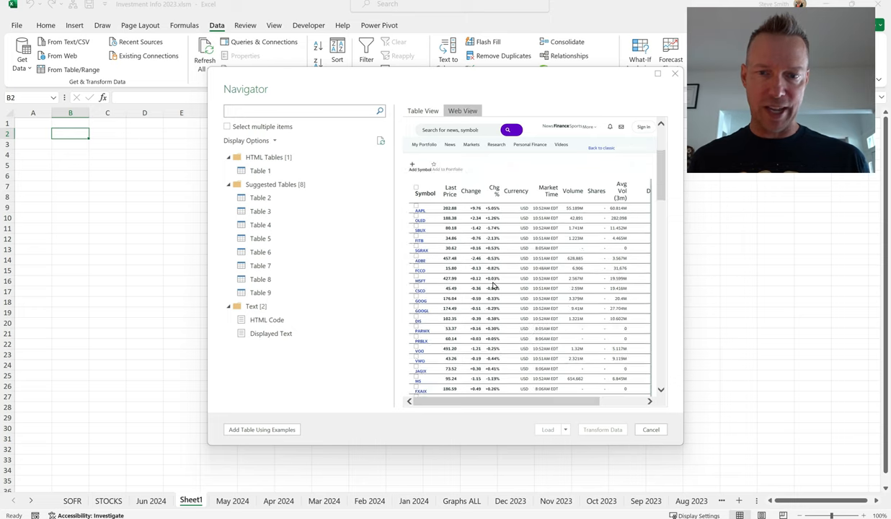
scroll("down", 3)
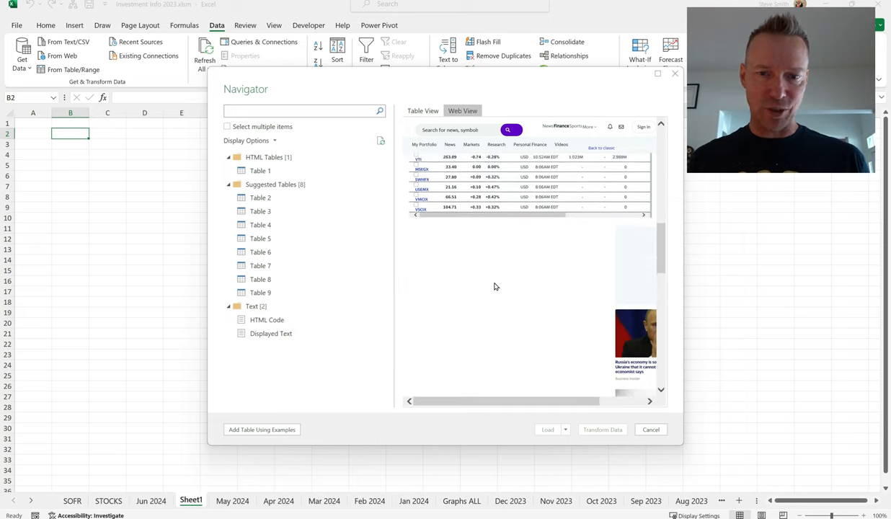
left_click(260, 197)
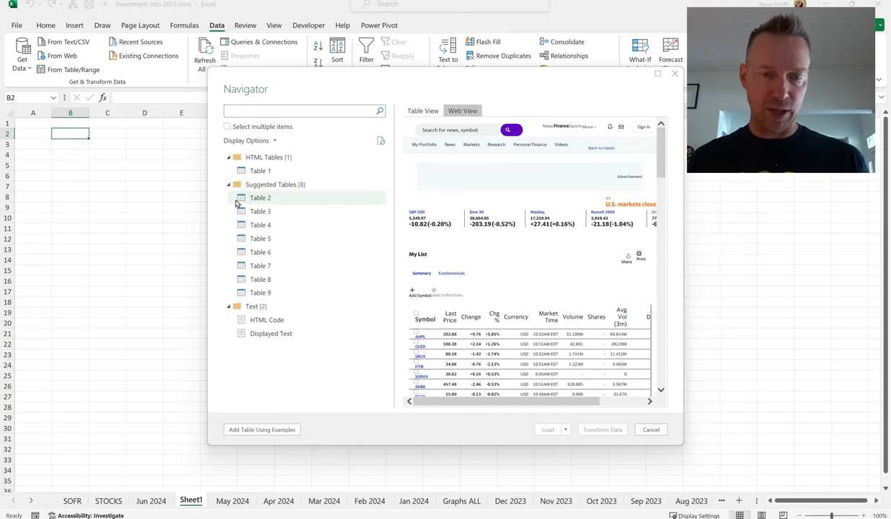
left_click(260, 171)
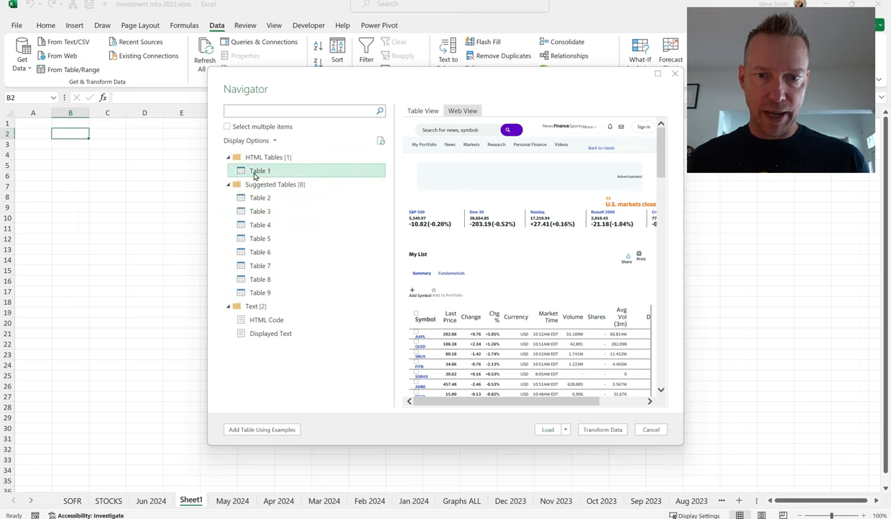
left_click(423, 110)
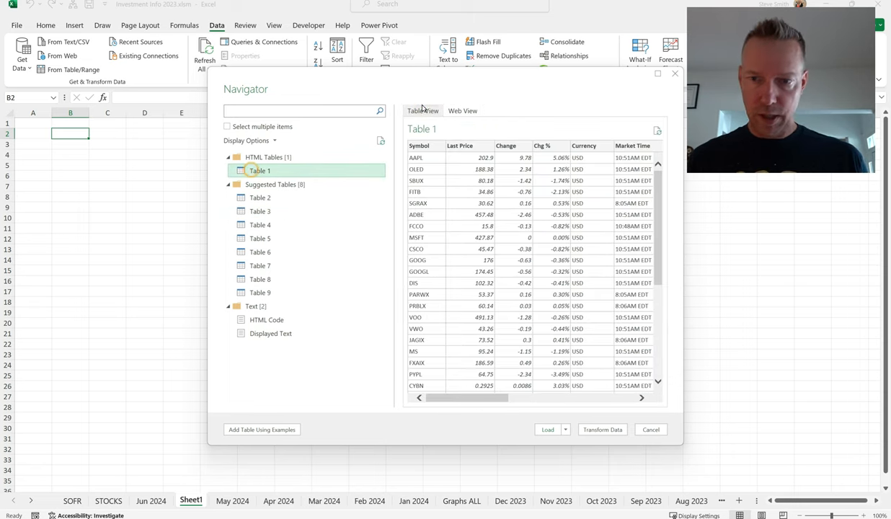
scroll("down", 3)
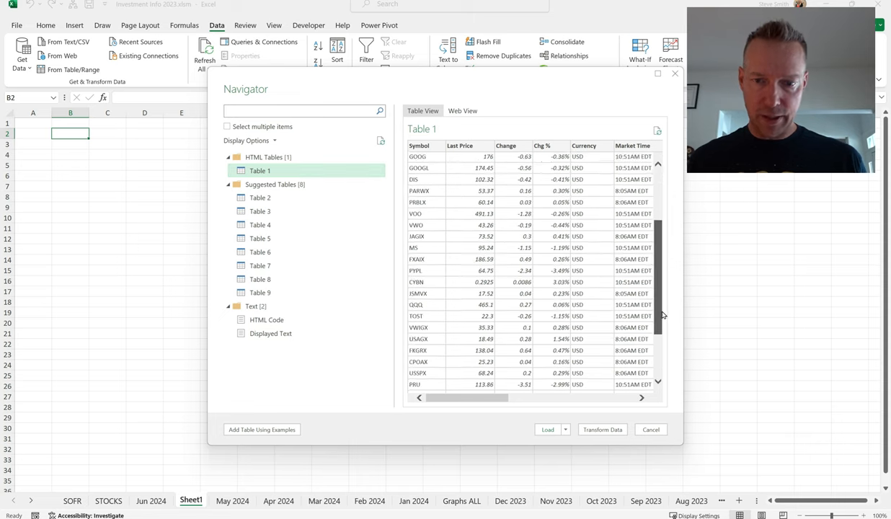
scroll("up", 3)
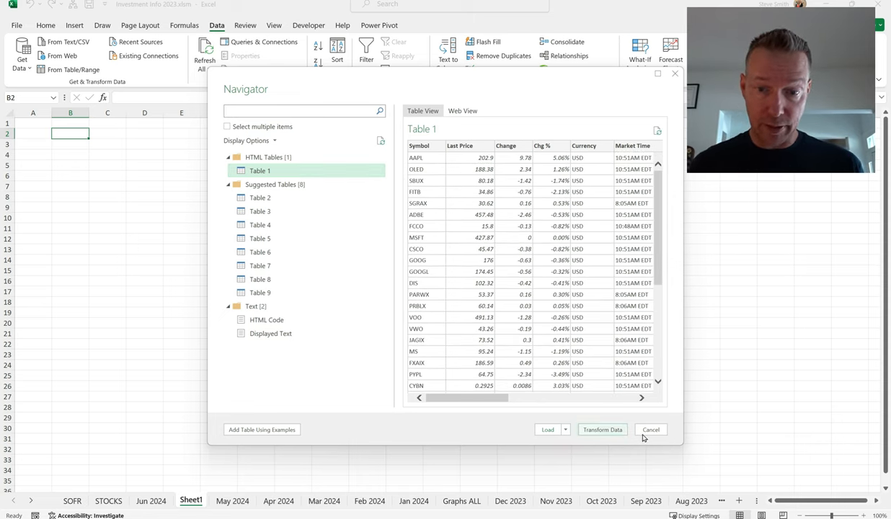
left_click(650, 429)
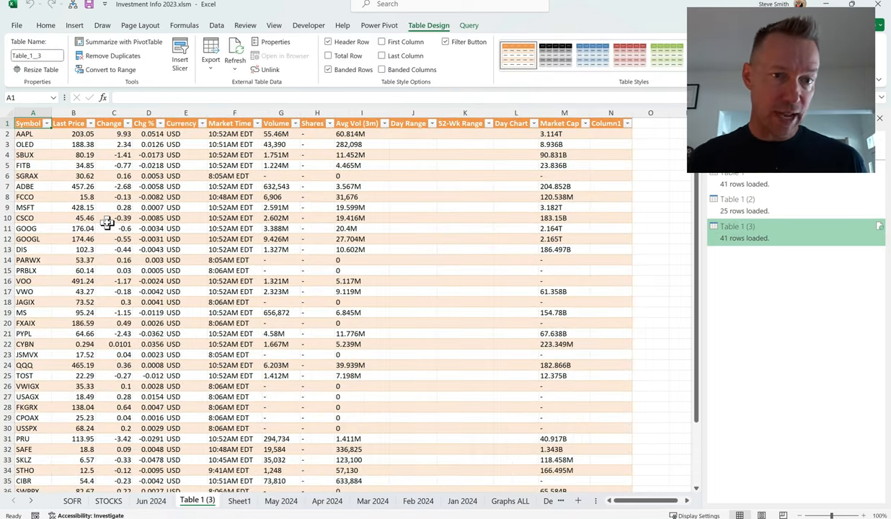
Check the AAPL and PRBLX last prices, then refresh the Table 1 (3) query.
left_click(82, 134)
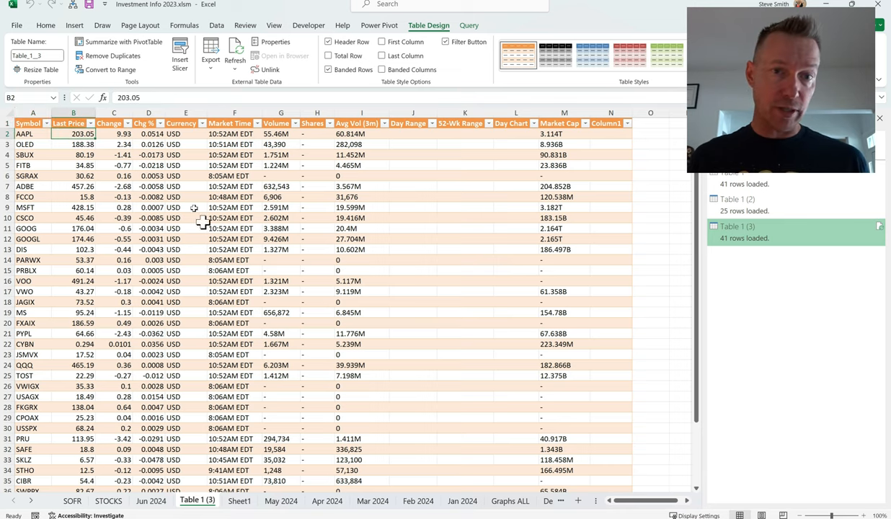
left_click(234, 52)
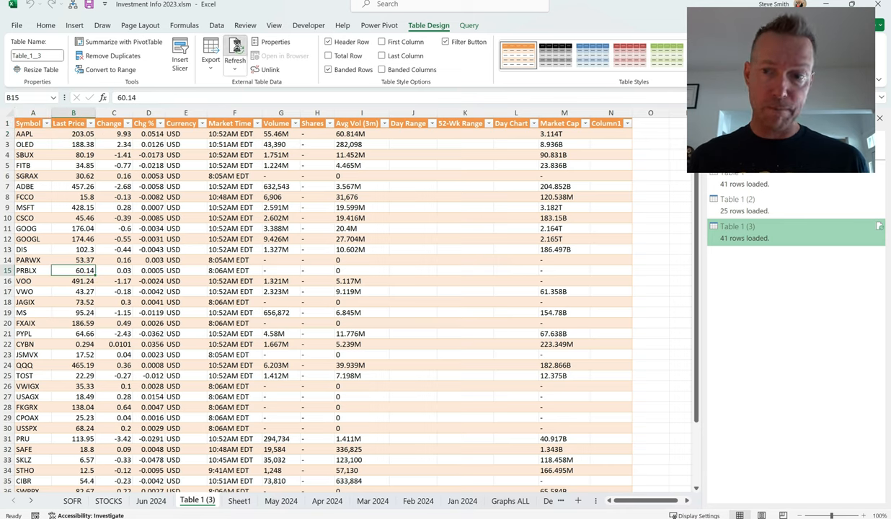
left_click(234, 56)
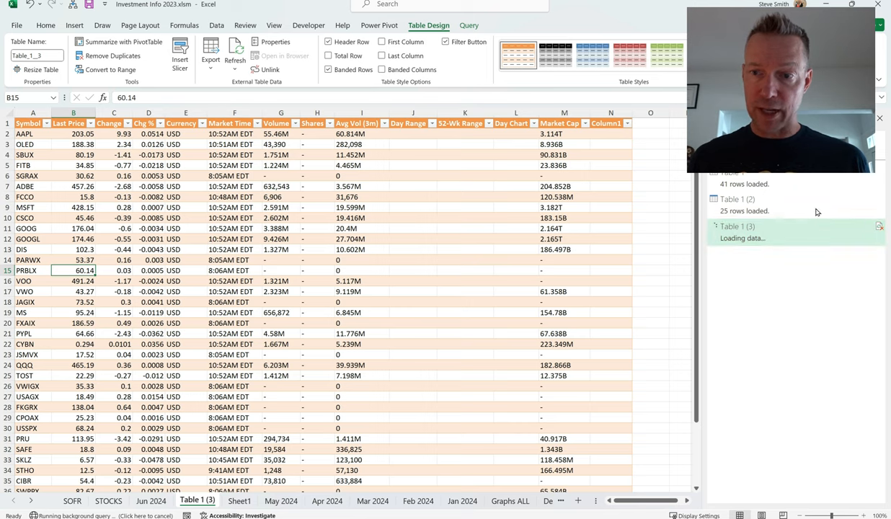